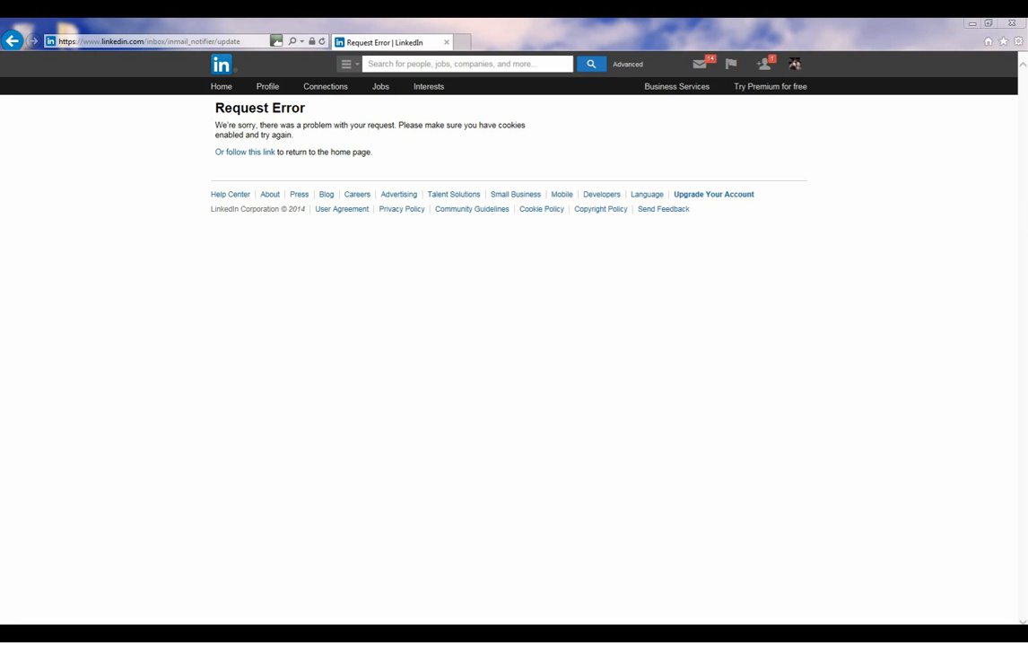
{"action": "mouse_move", "coordinate": [400, 333]}
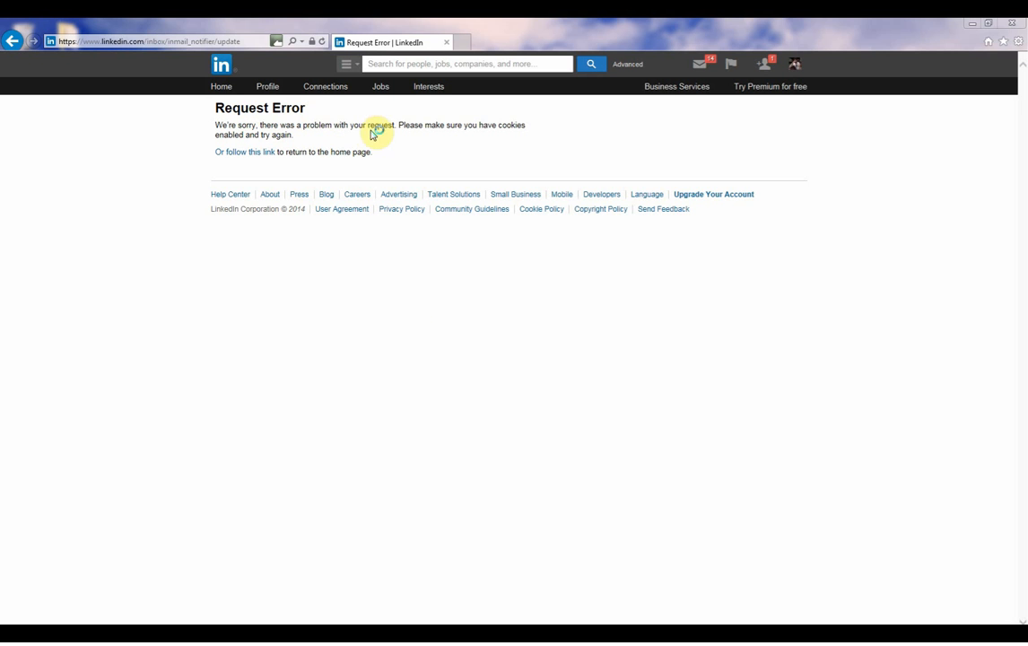
{"action": "mouse_move", "coordinate": [484, 159]}
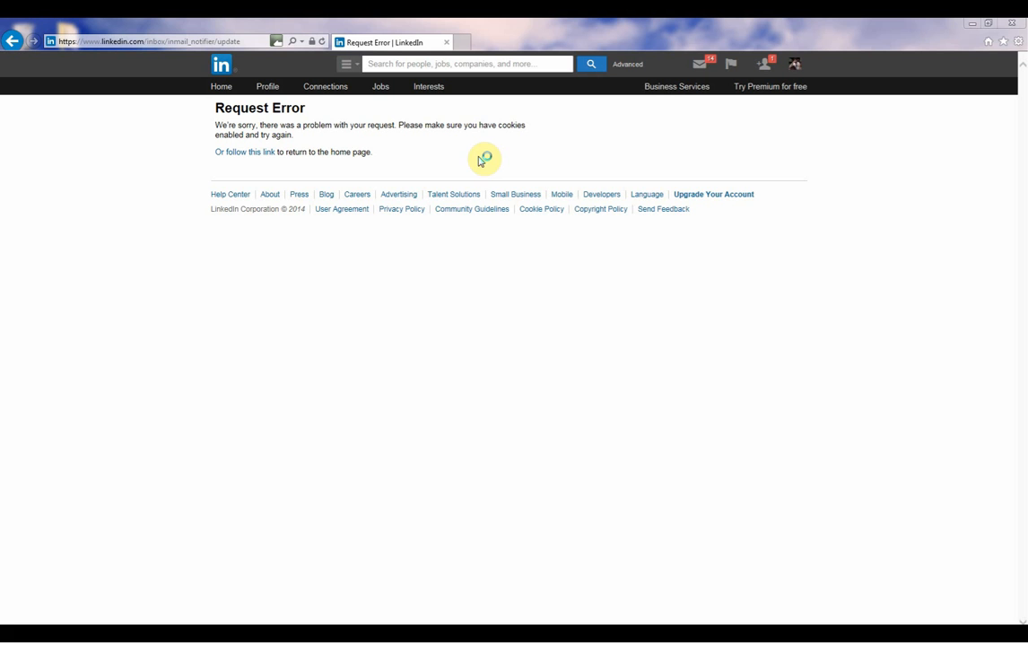
{"action": "mouse_move", "coordinate": [529, 380]}
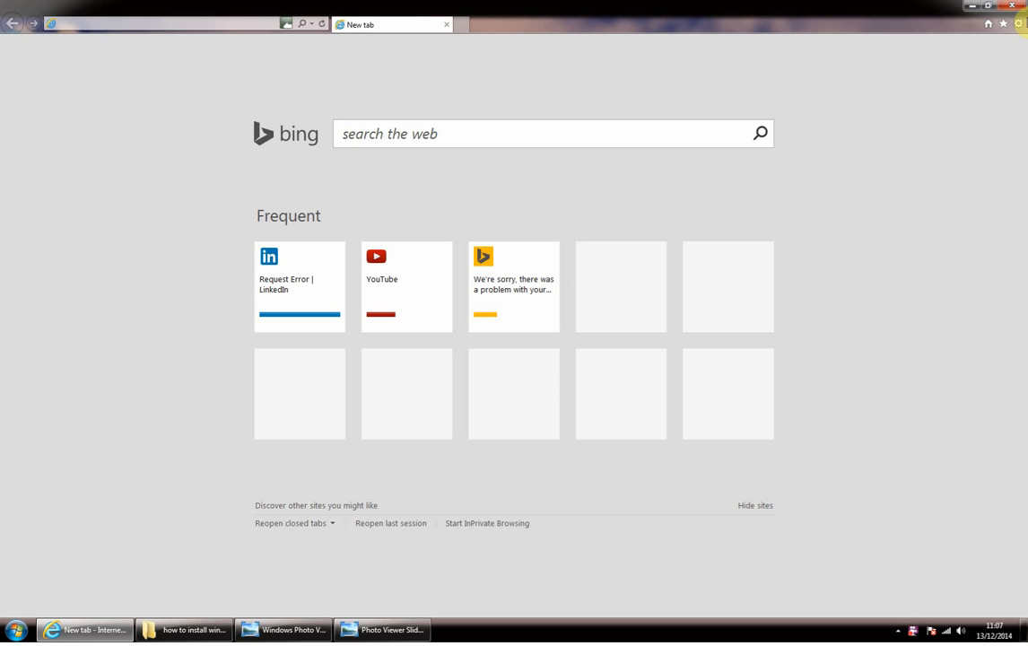
{"action": "mouse_move", "coordinate": [1020, 24]}
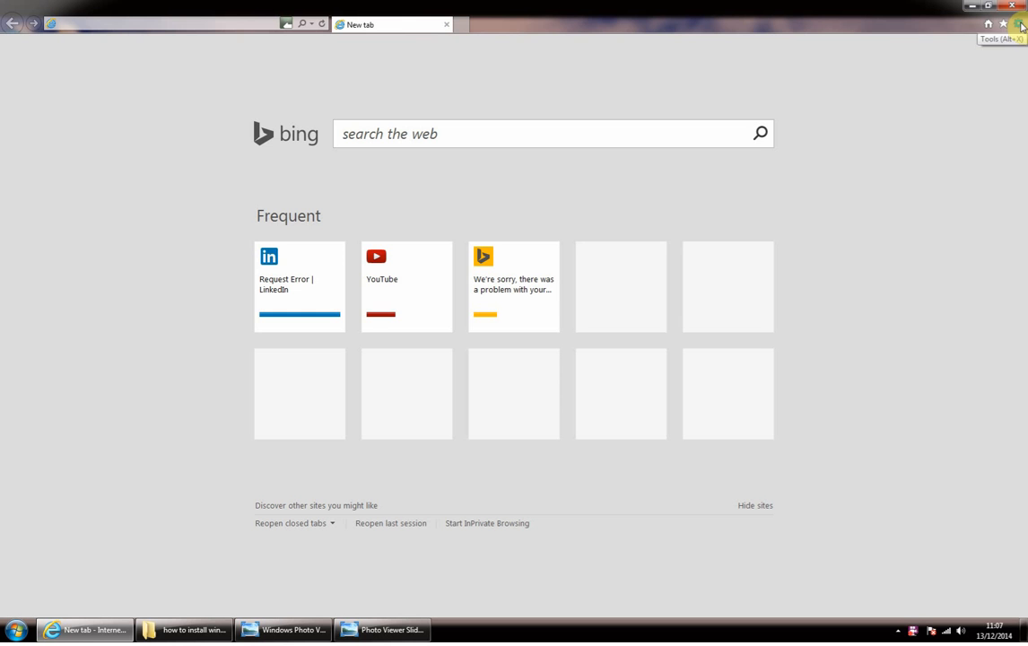
Step: Open Internet Options from the Tools gear and drag it toward the screen centre
{"action": "left_click", "coordinate": [1018, 24]}
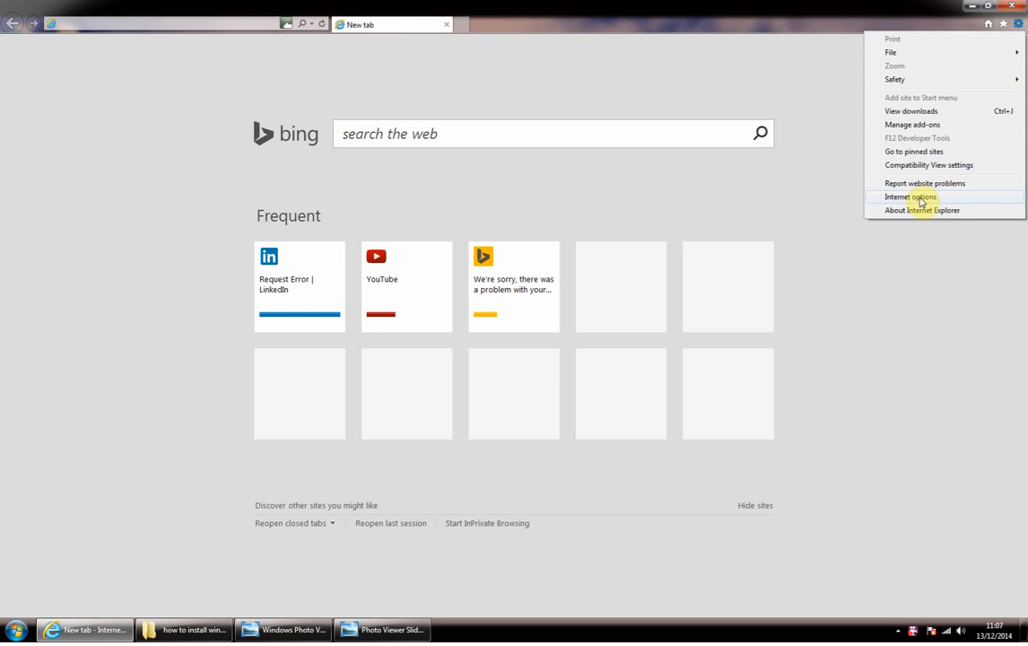
{"action": "left_click", "coordinate": [911, 196]}
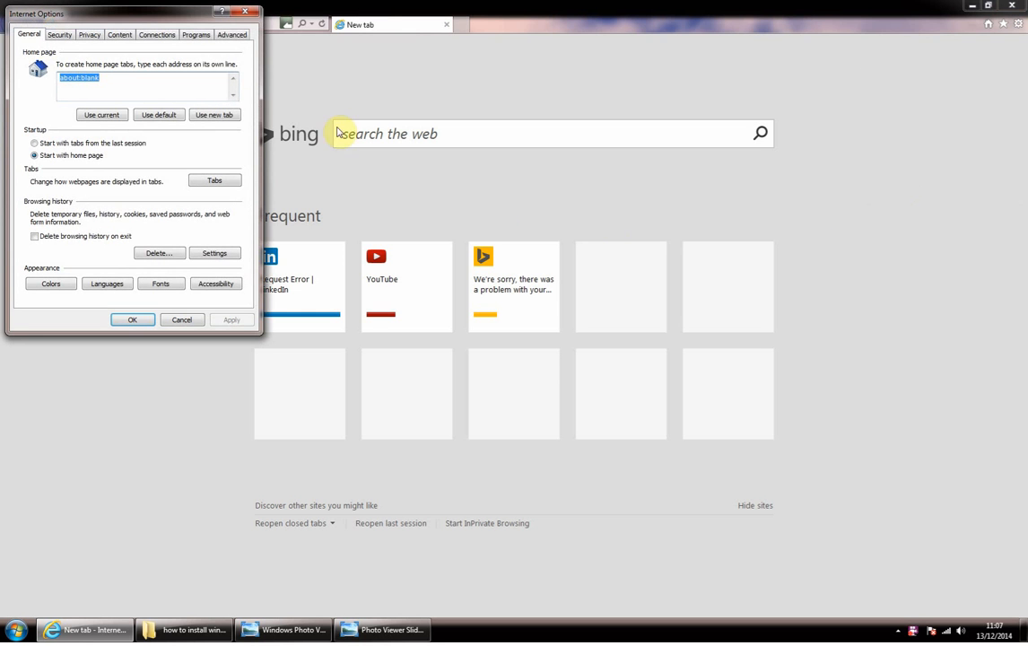
{"action": "left_click_drag", "start_coordinate": [130, 12], "coordinate": [704, 99]}
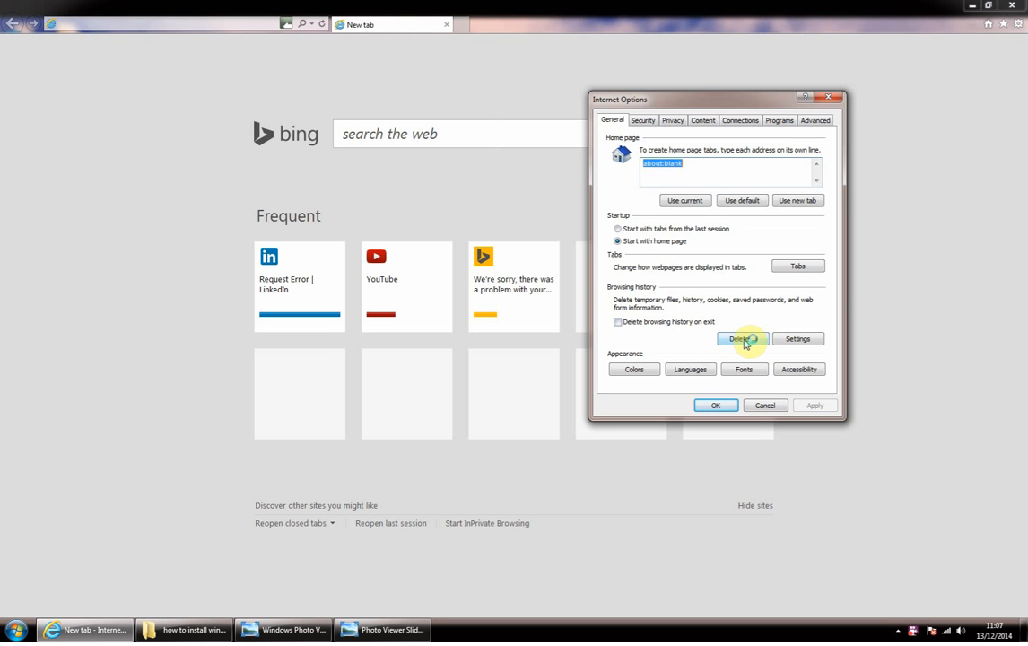
Step: Delete browsing history with Temporary Internet files and Cookies checked
{"action": "left_click", "coordinate": [742, 339]}
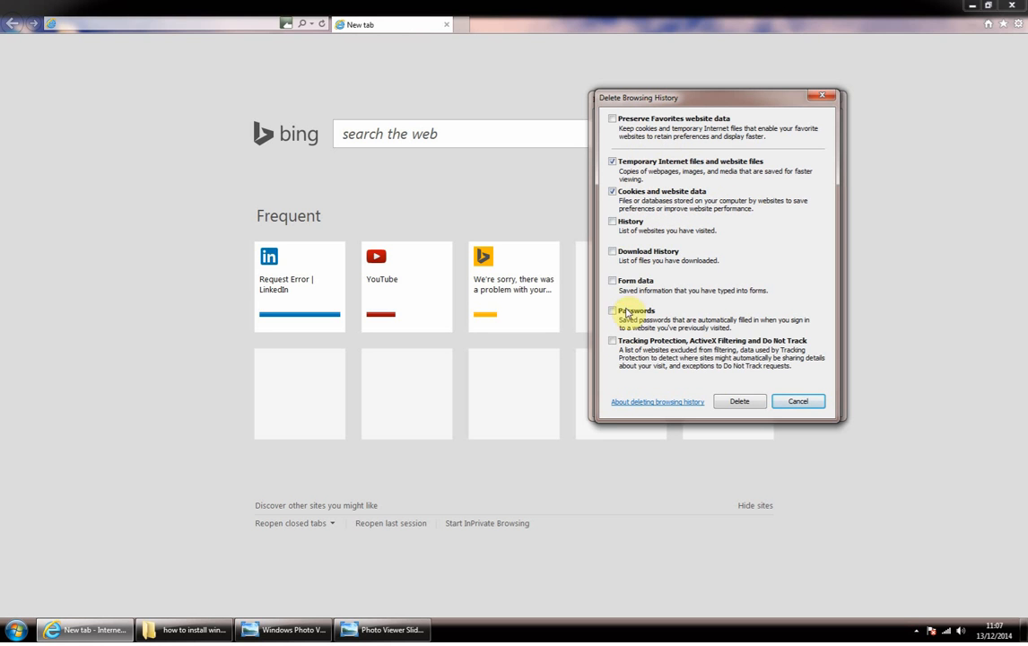
{"action": "mouse_move", "coordinate": [708, 346]}
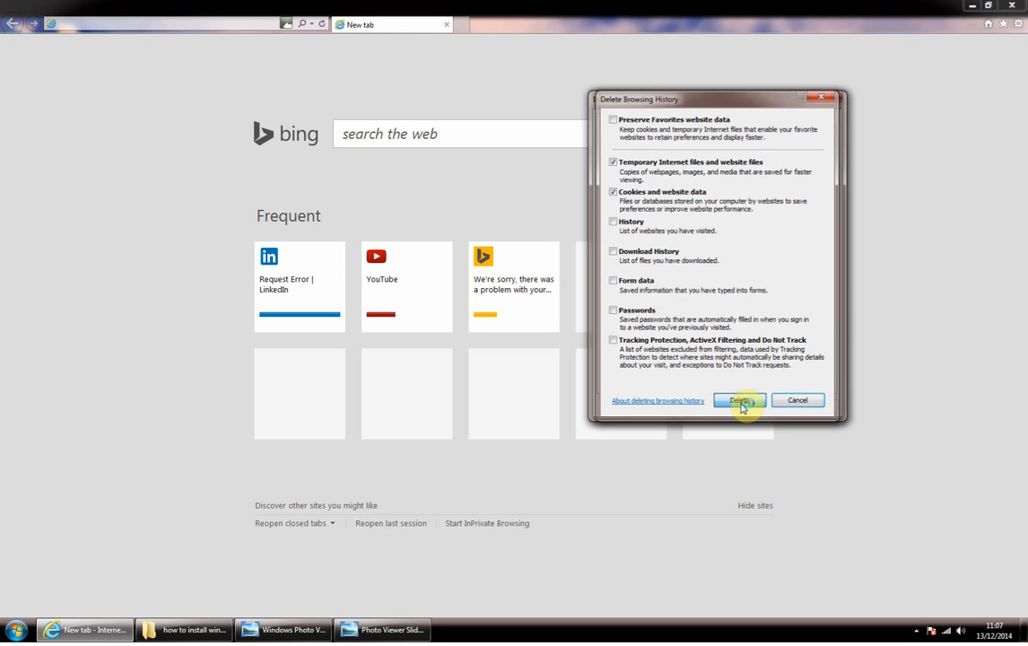
{"action": "left_click", "coordinate": [740, 400]}
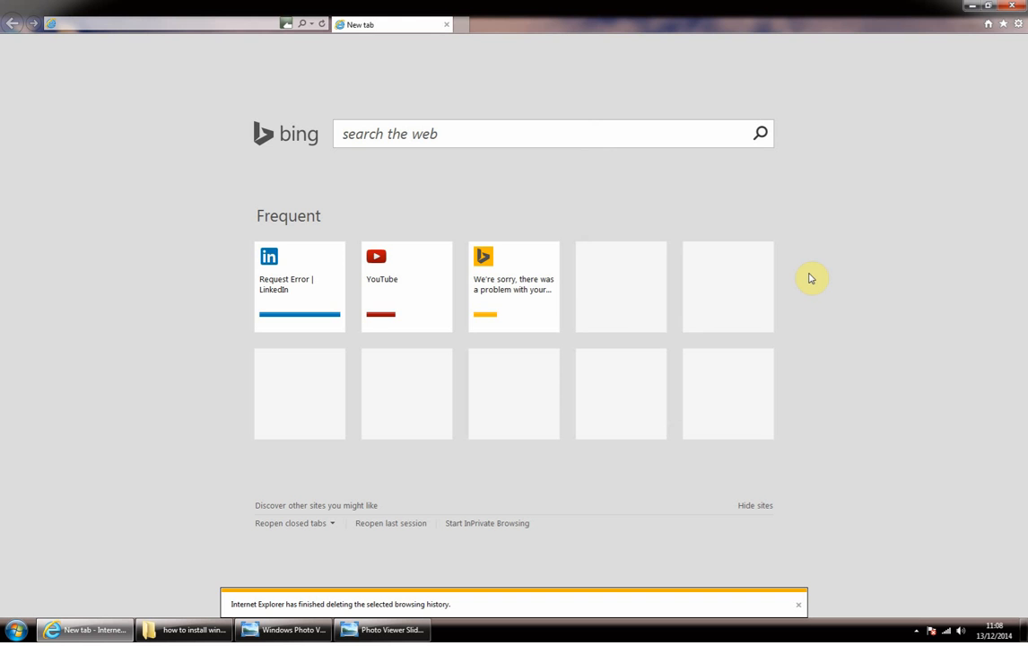
{"action": "mouse_move", "coordinate": [670, 177]}
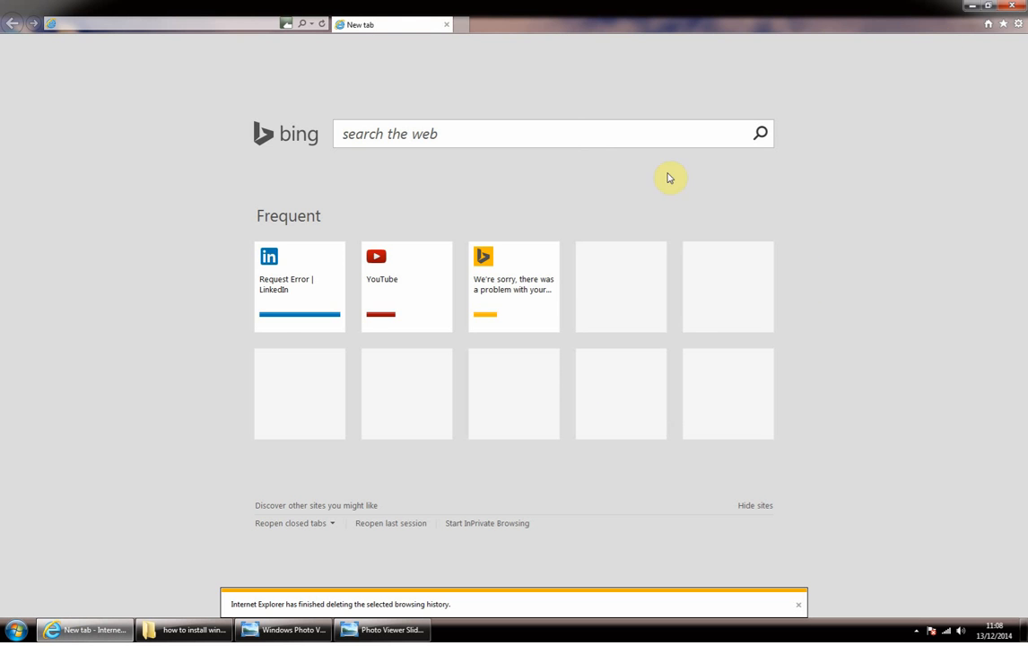
Step: Close the Internet Explorer window and relaunch Internet Explorer from the Start menu
{"action": "left_click", "coordinate": [299, 286]}
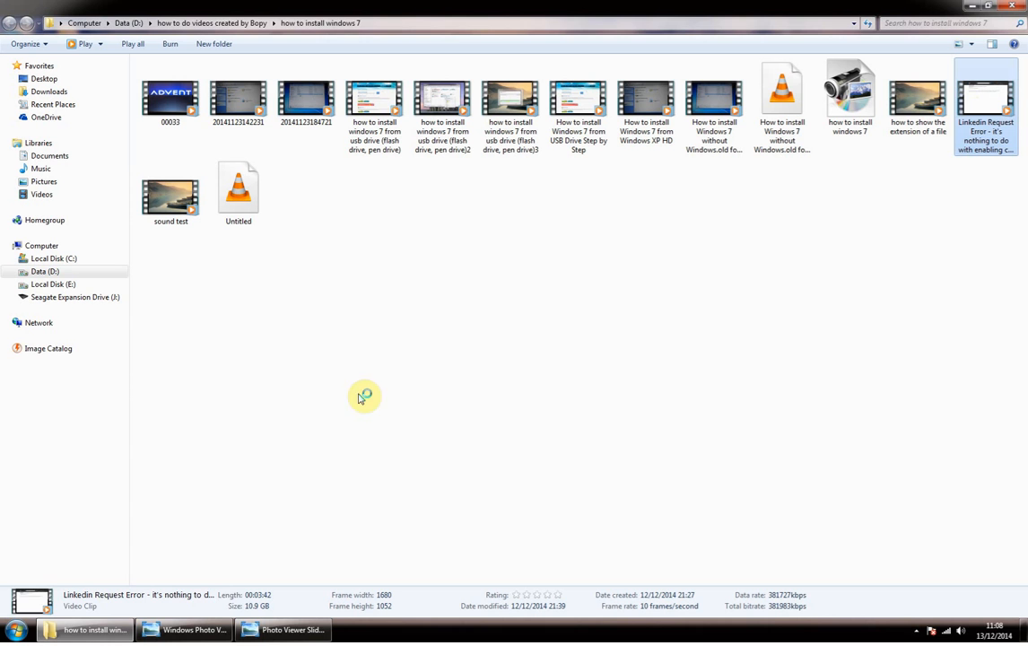
{"action": "left_click", "coordinate": [15, 629]}
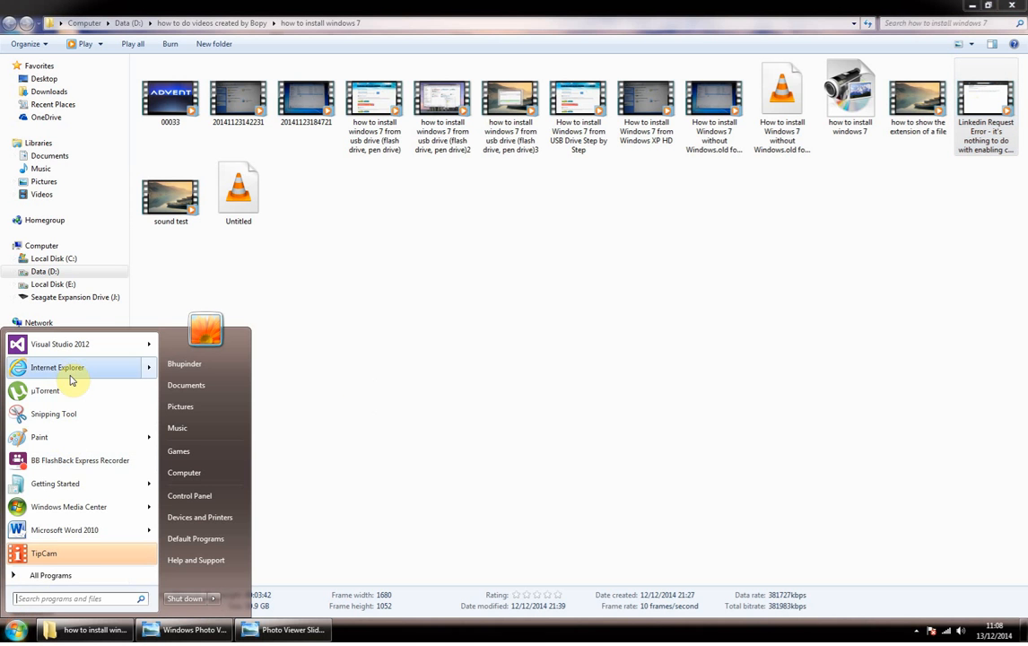
{"action": "left_click", "coordinate": [58, 366]}
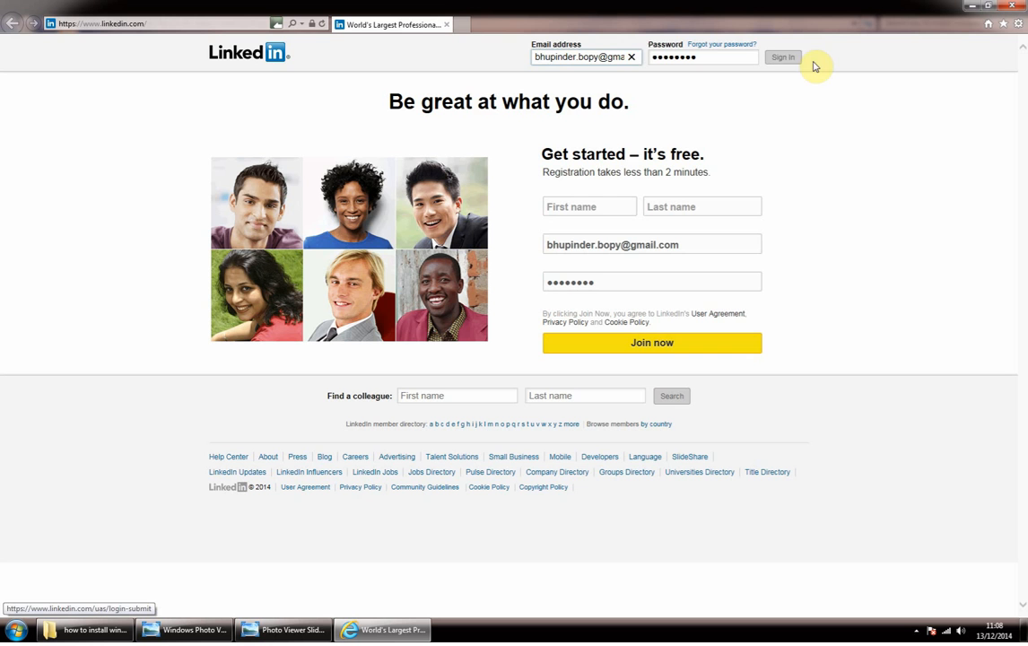
Step: Submit the entered email and password on linkedin.com to sign in
{"action": "left_click", "coordinate": [781, 56]}
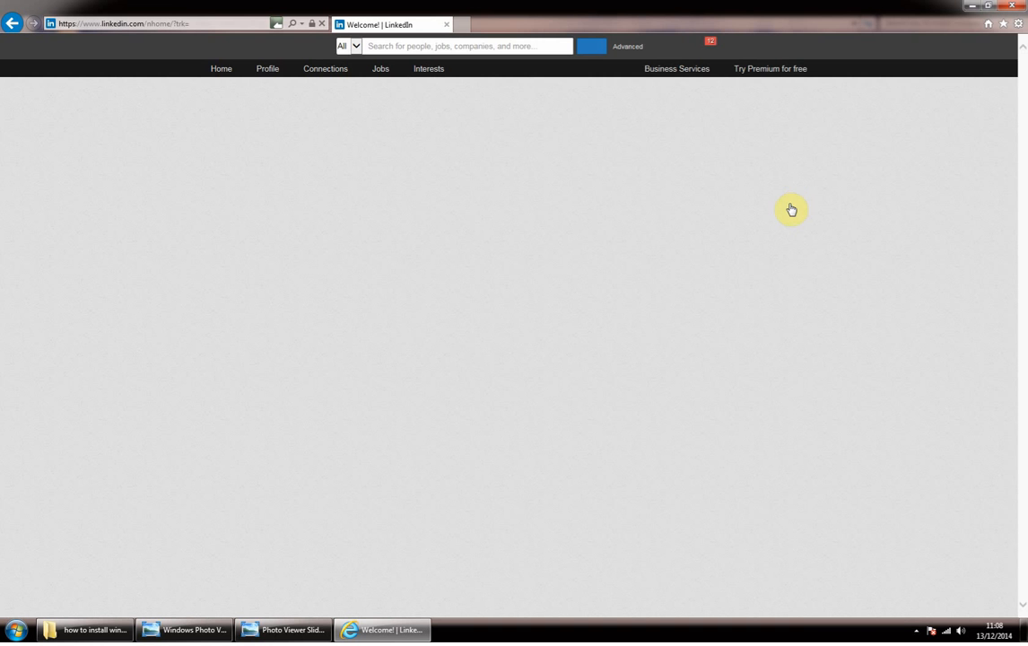